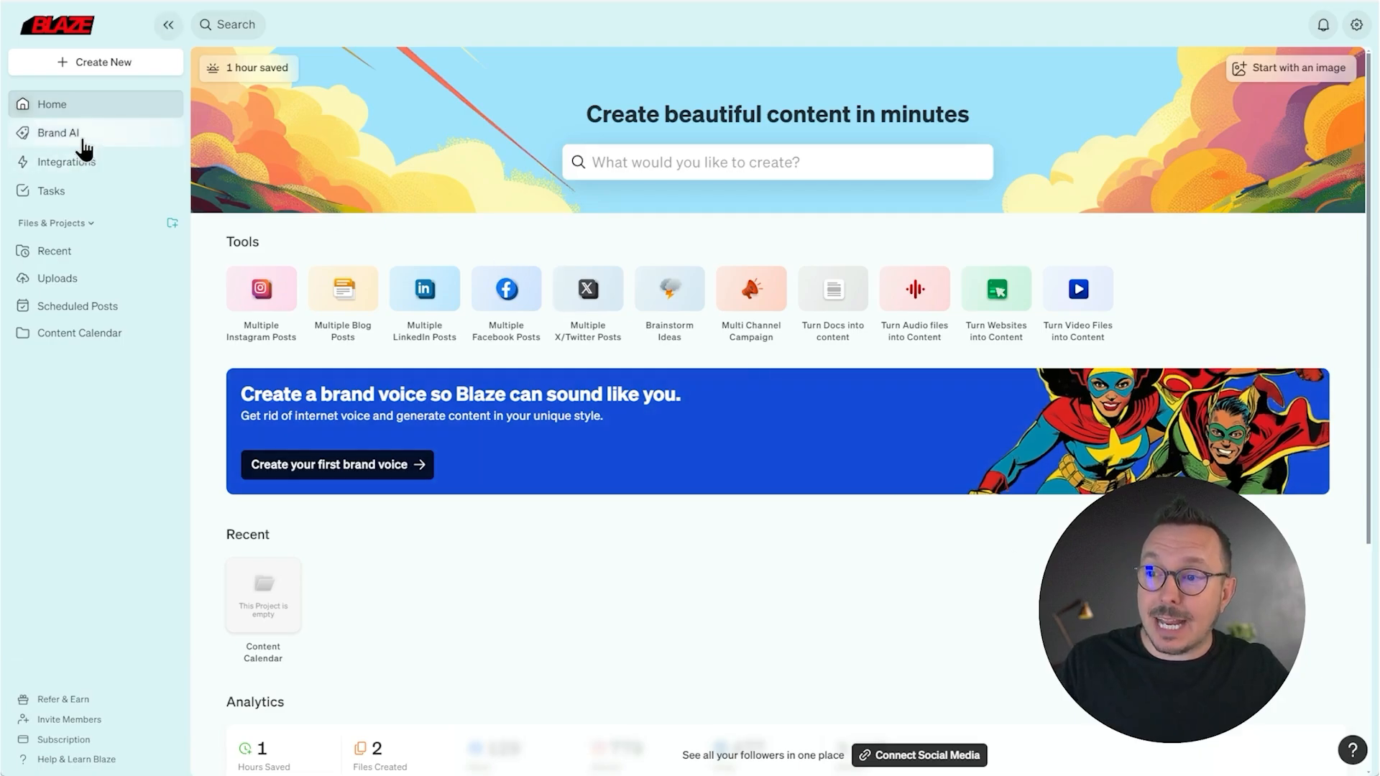
Go to the Brand AI page from the left sidebar
click(57, 132)
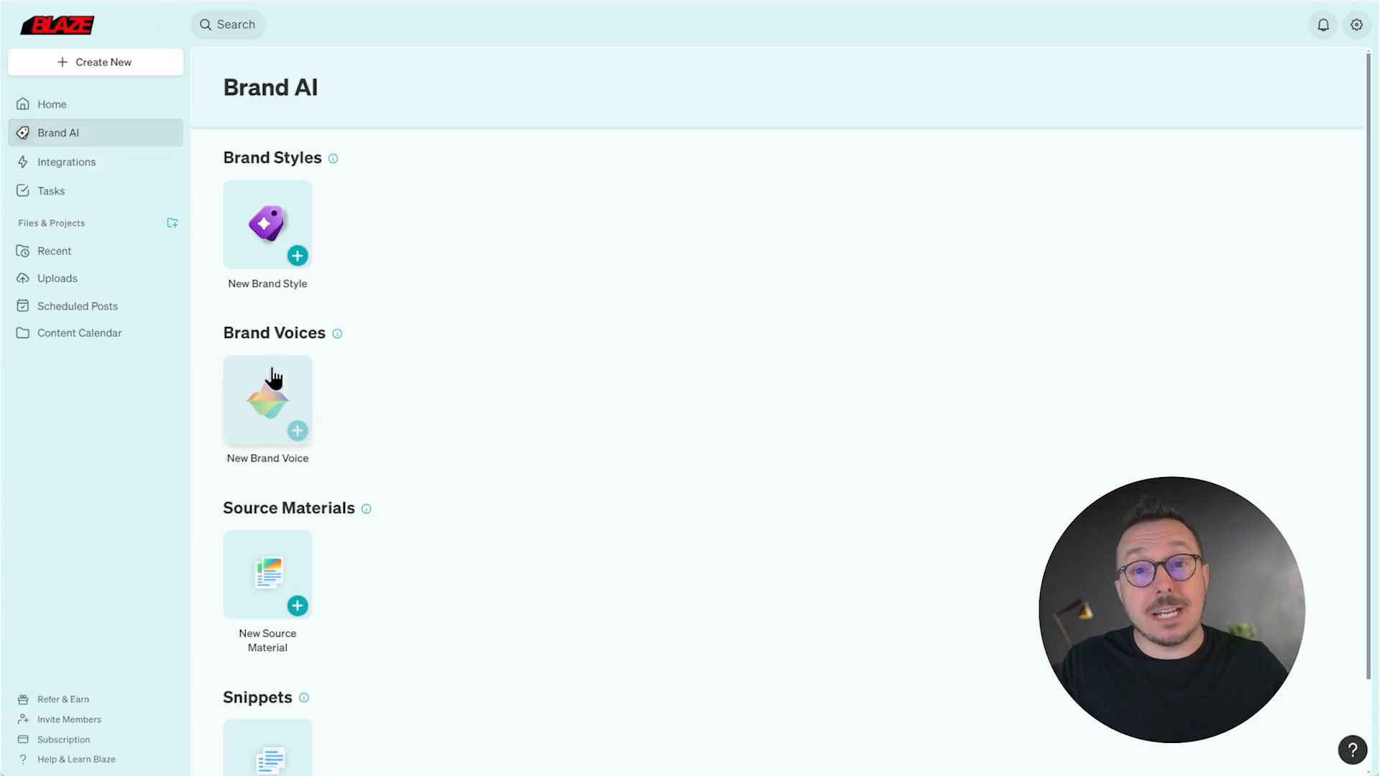
click(267, 402)
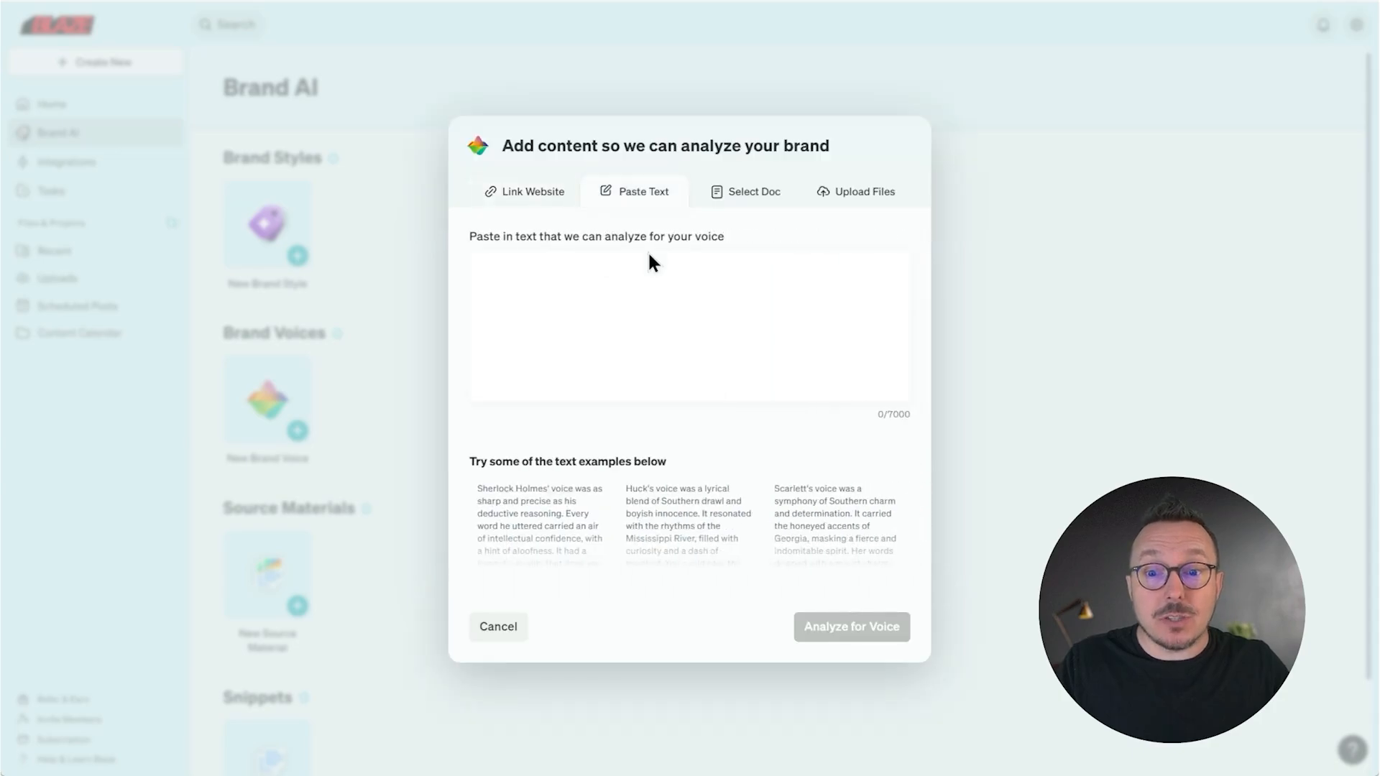
mouse_move(883, 220)
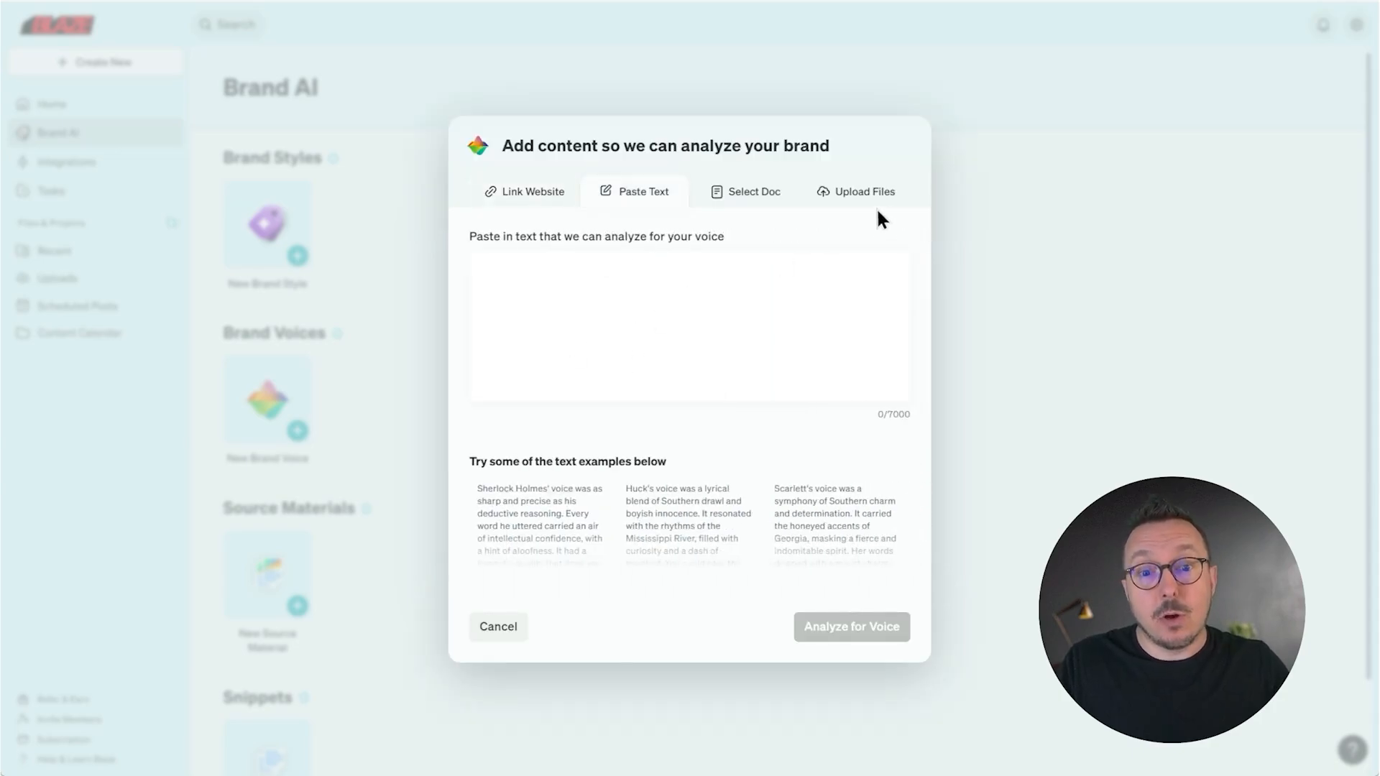
click(864, 191)
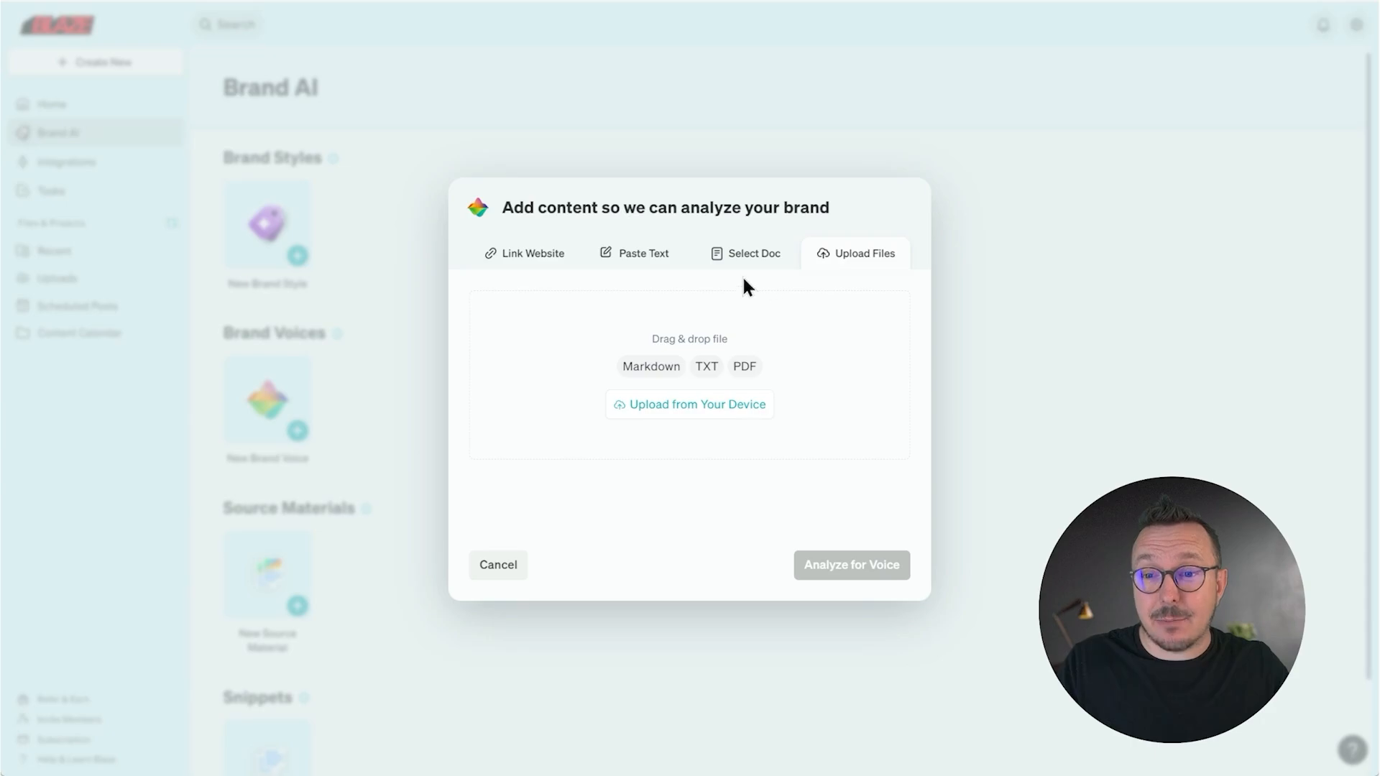
click(532, 253)
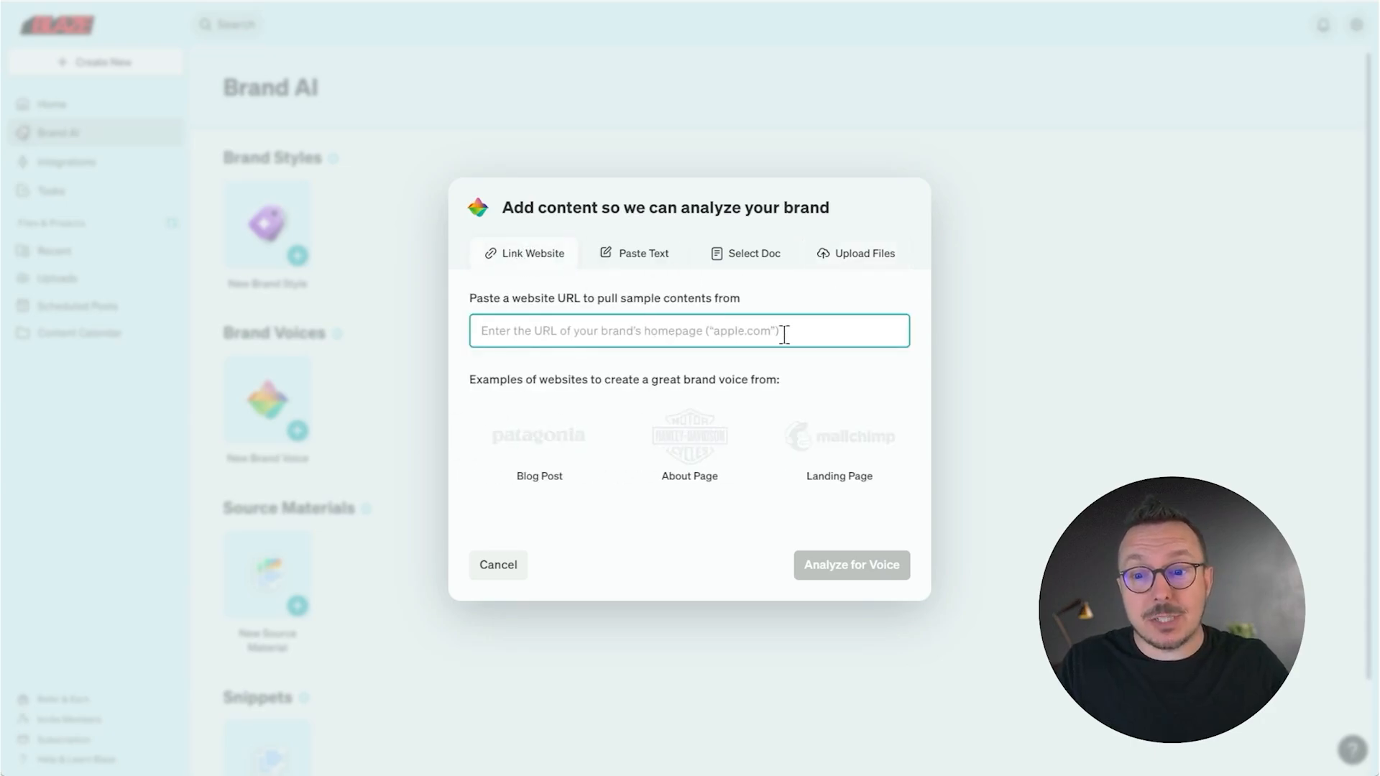
text(https://oldtownflorist.com/)
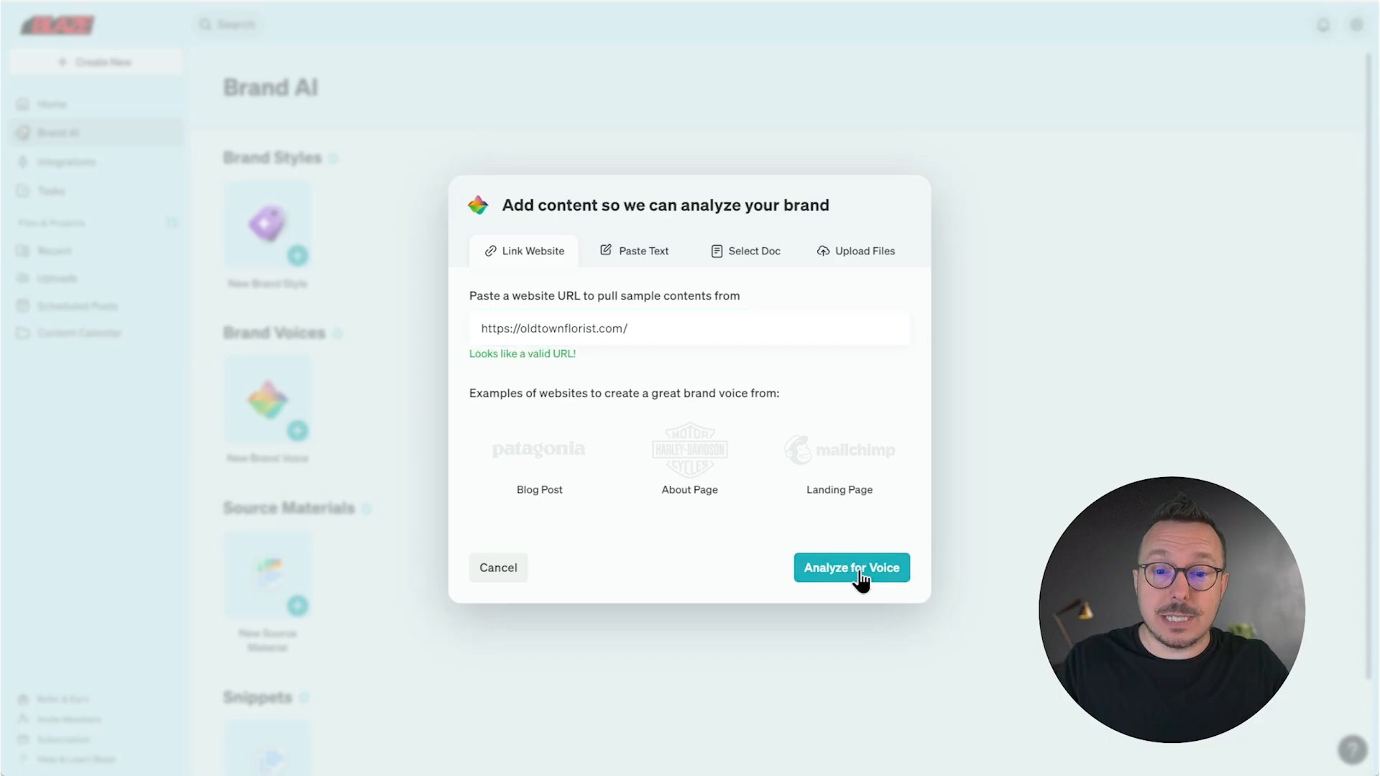
click(849, 566)
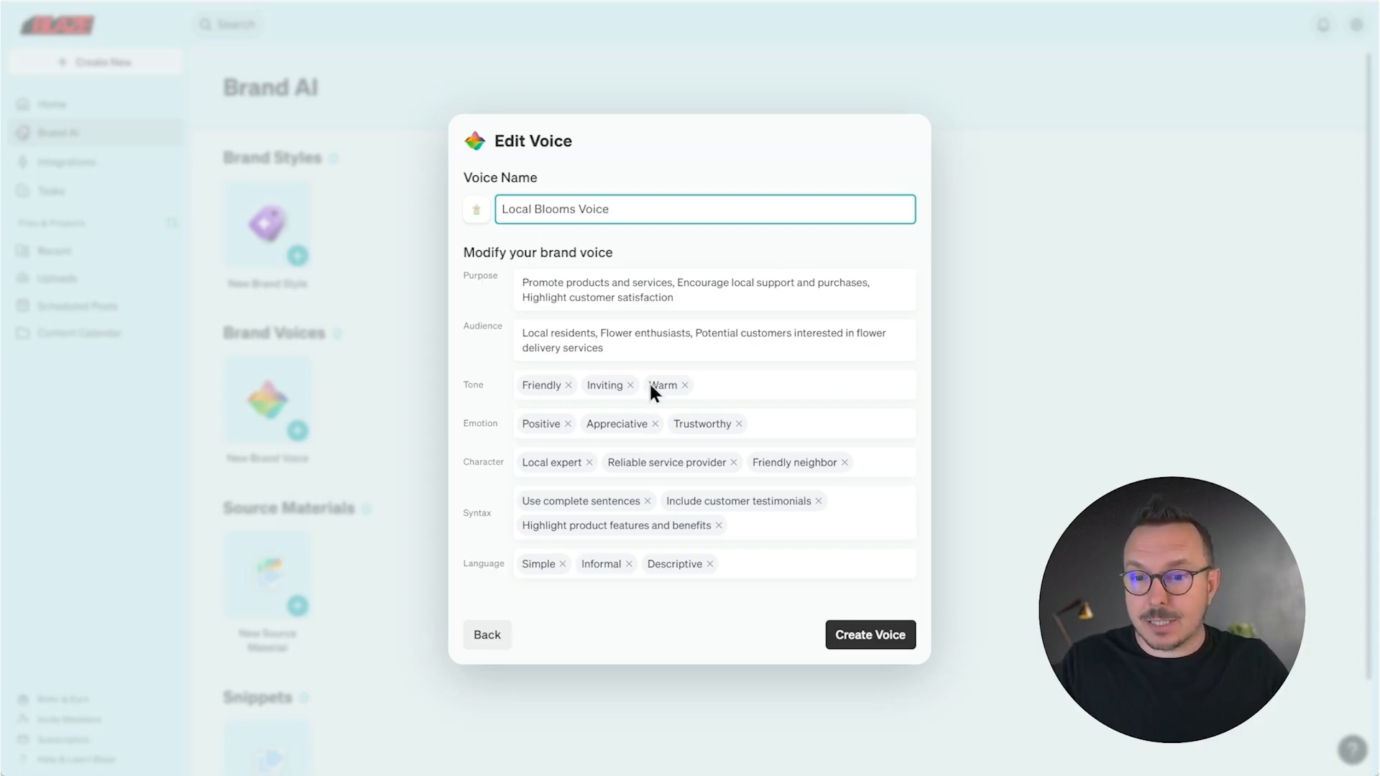
mouse_move(797, 424)
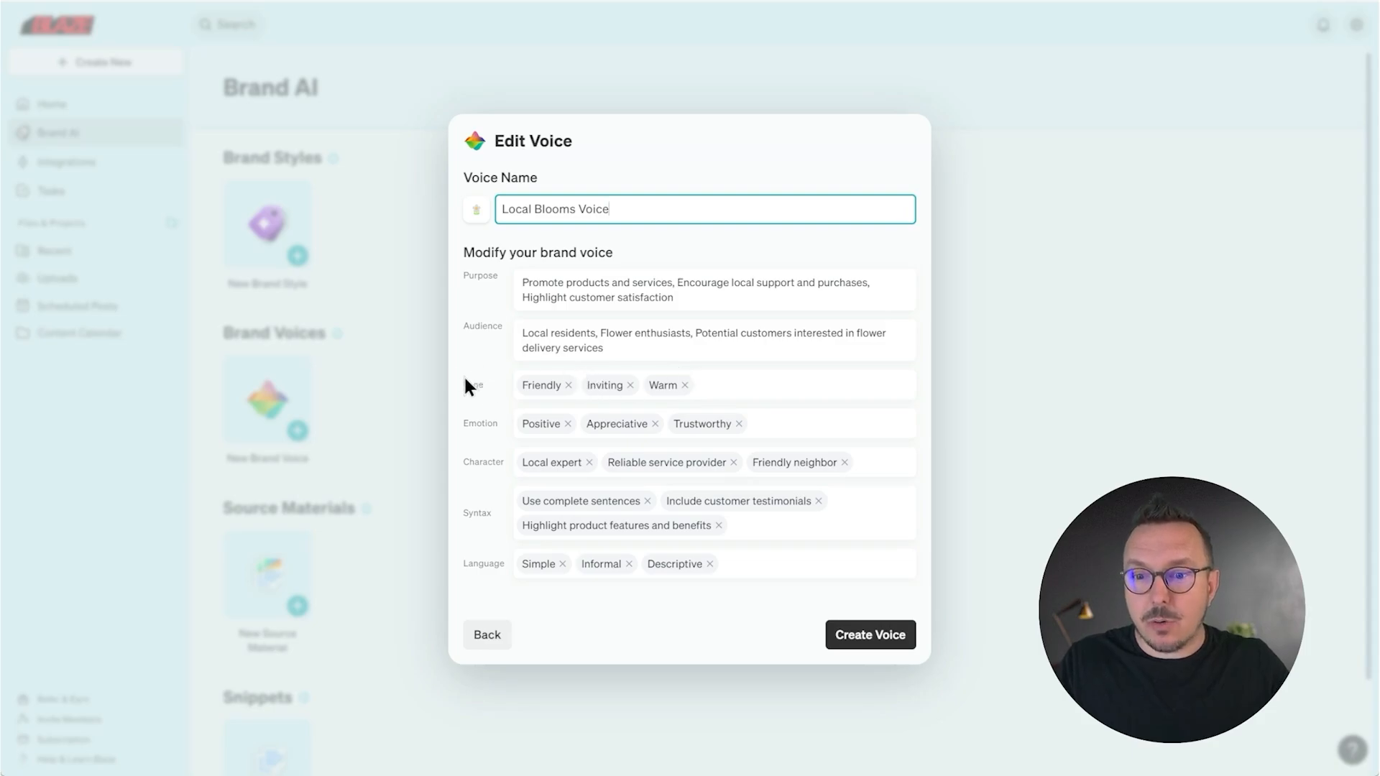
mouse_move(742, 387)
text( Knowledgeable)
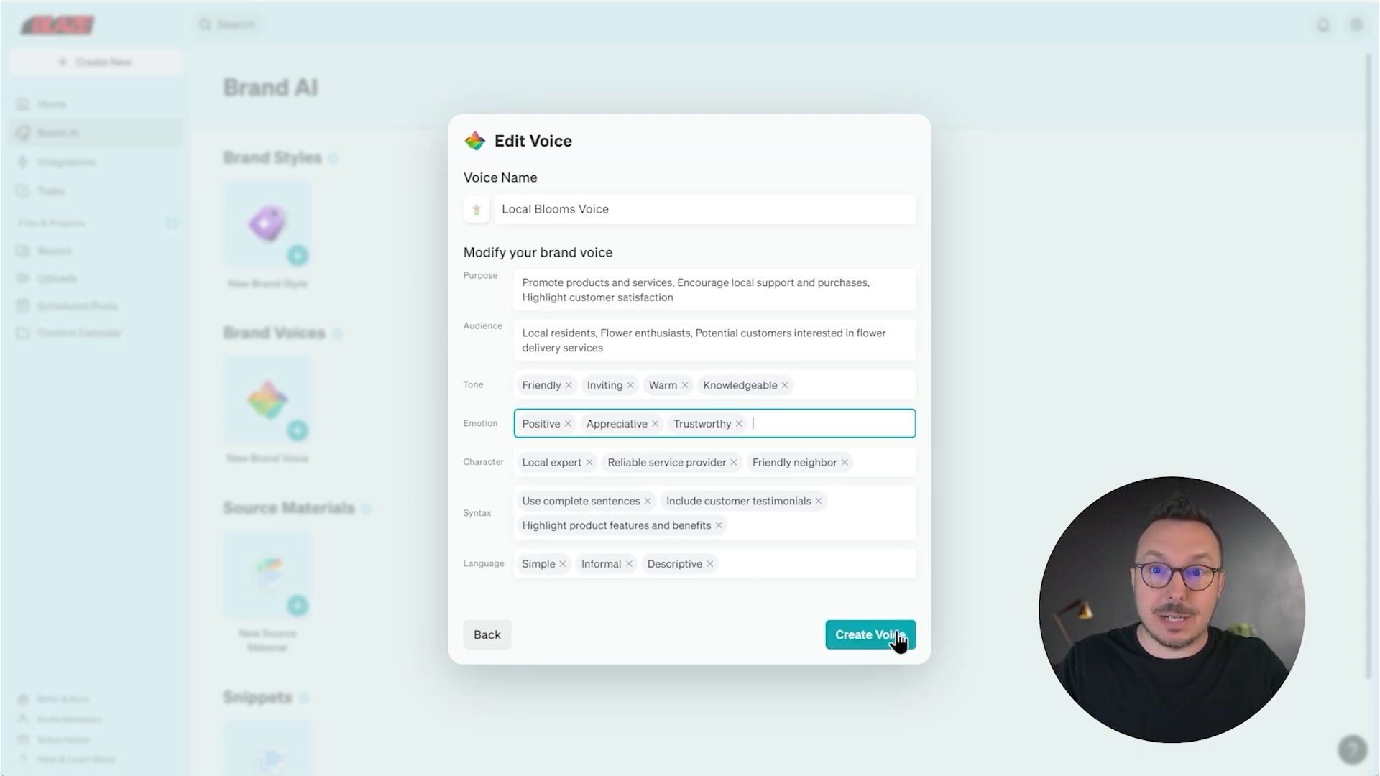
Create Local Blooms Voice with Knowledgeable added to its tone and return to Brand AI
click(868, 634)
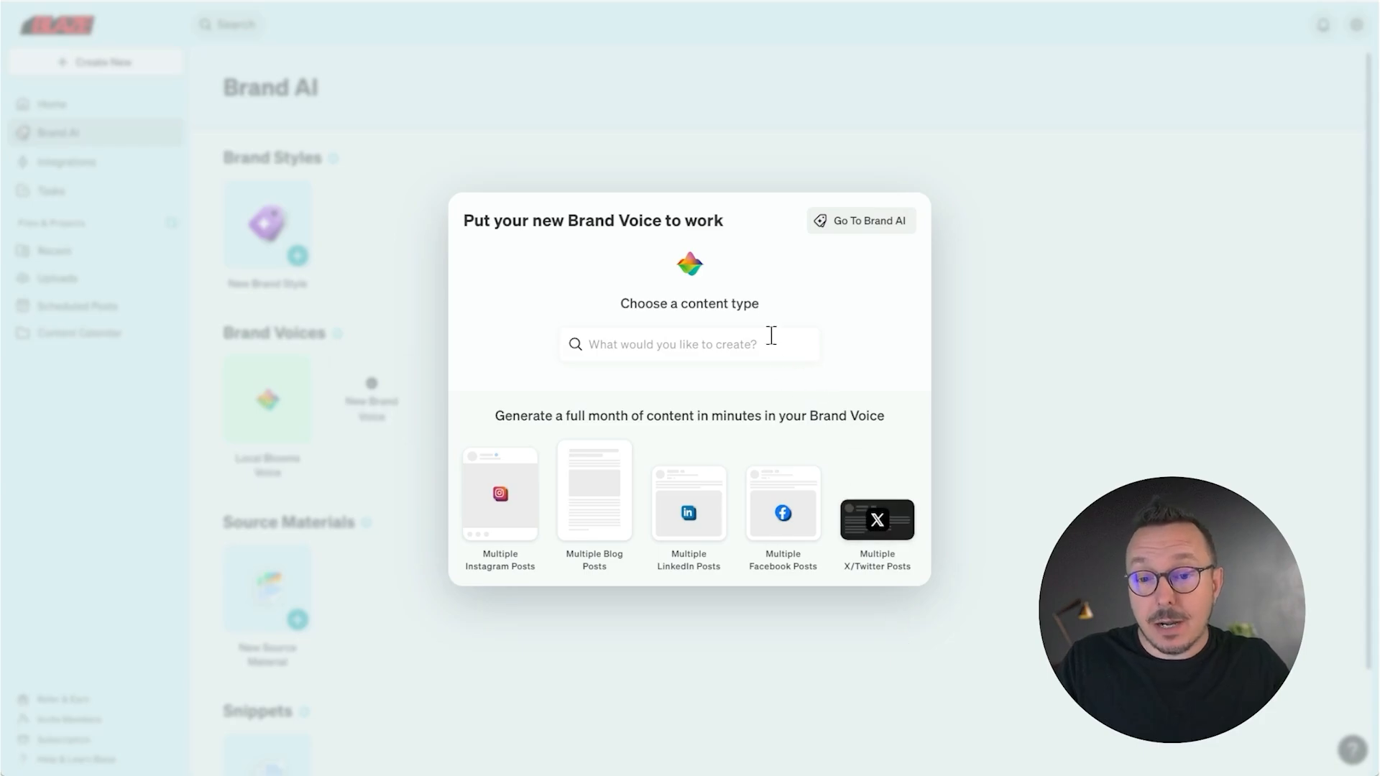
click(689, 343)
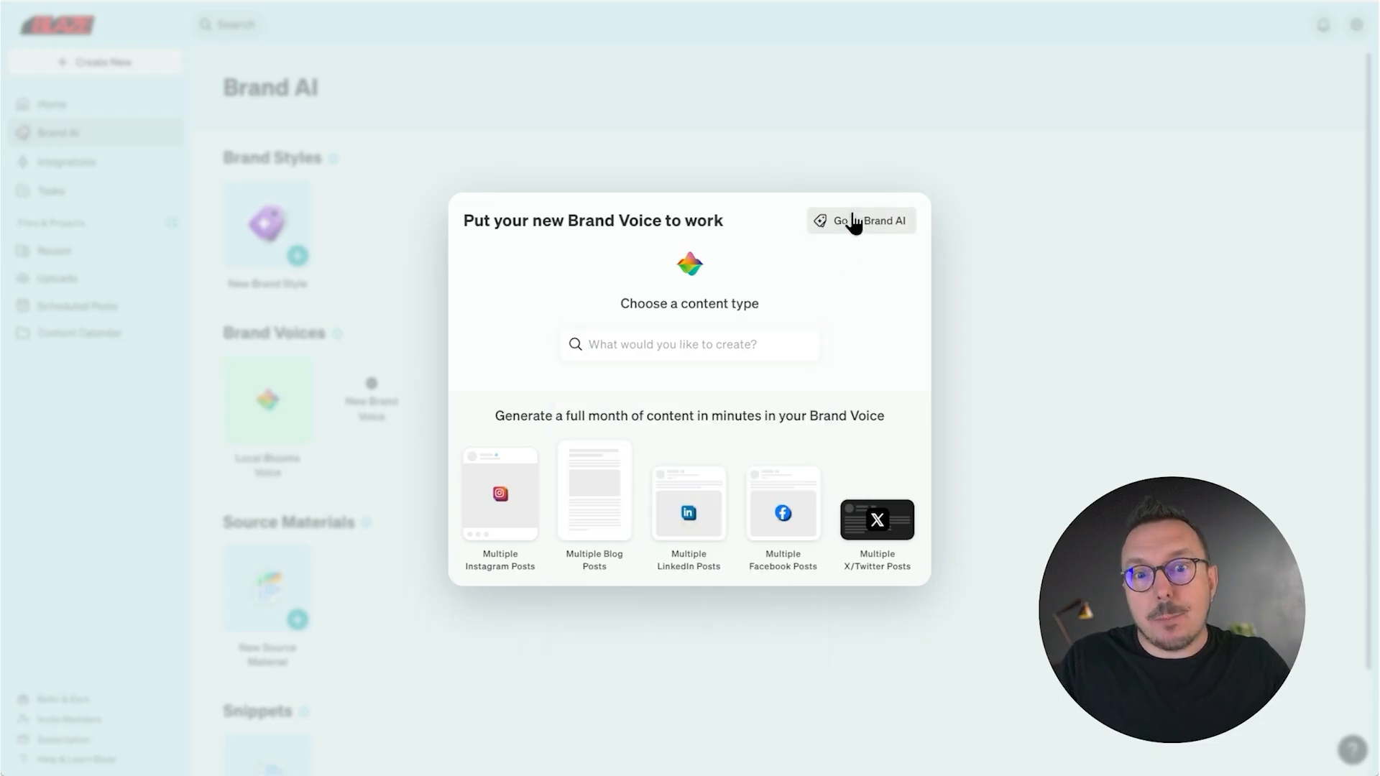
click(861, 220)
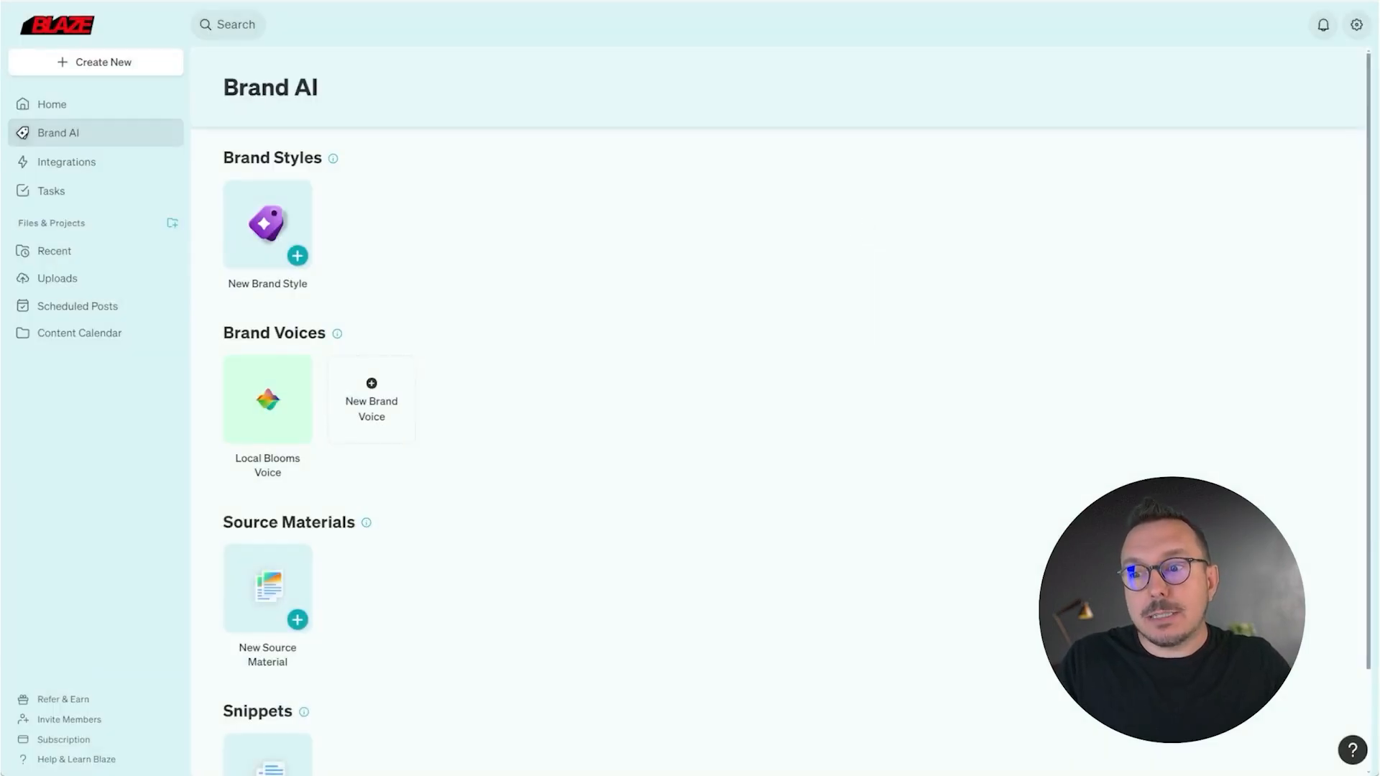